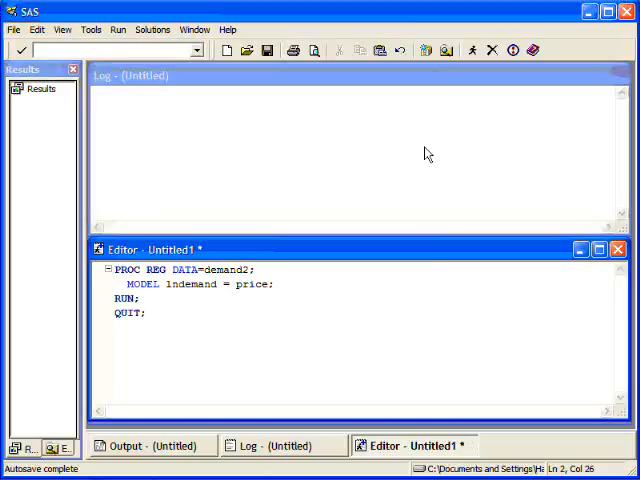
Step: Add PLOT lndemand*price under the MODEL line, keeping RUN; at the end
{"action": "type", "text": "P"}
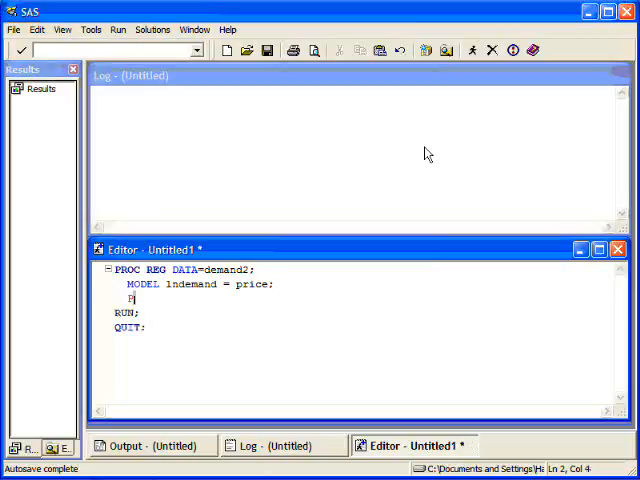
{"action": "type", "text": "LOT"}
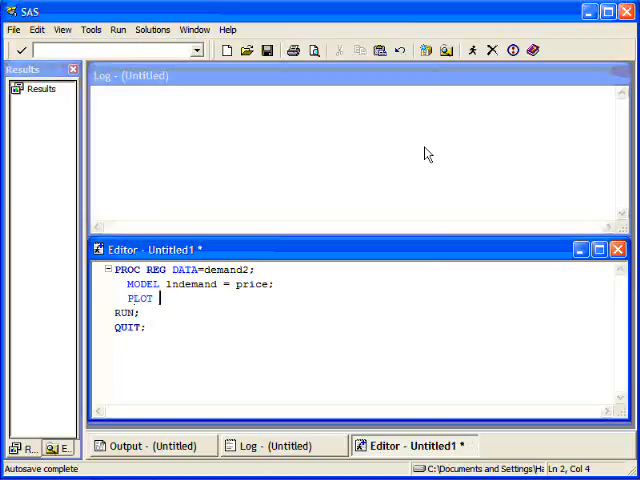
{"action": "type", "text": "lnde"}
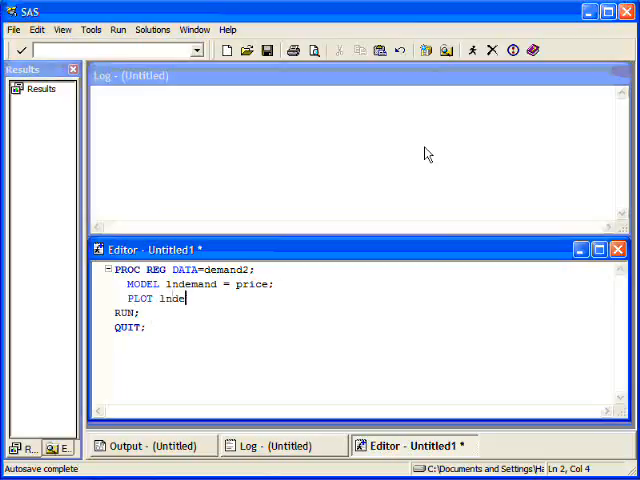
{"action": "type", "text": "mand"}
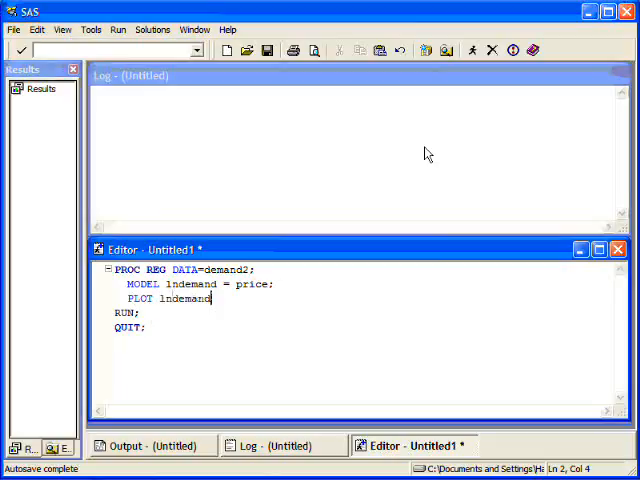
{"action": "type", "text": "*pric"}
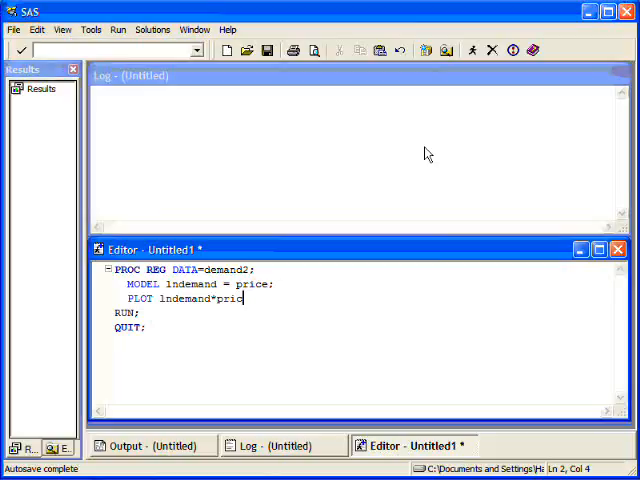
{"action": "type", "text": "RUN;"}
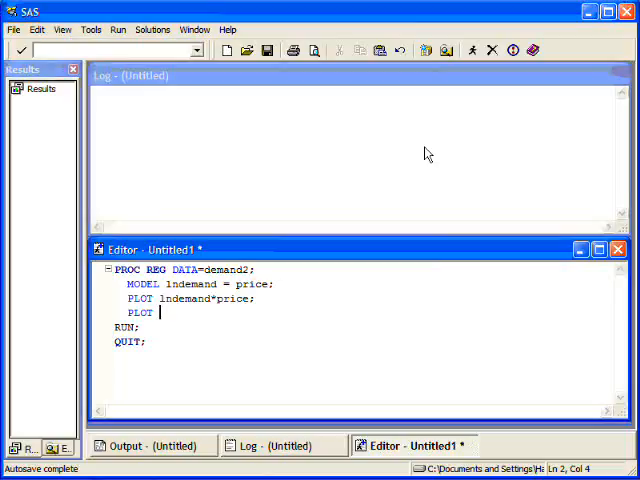
Step: Type the residual plot statement PLOT r.*price; and begin a third line
{"action": "type", "text": ".*price;"}
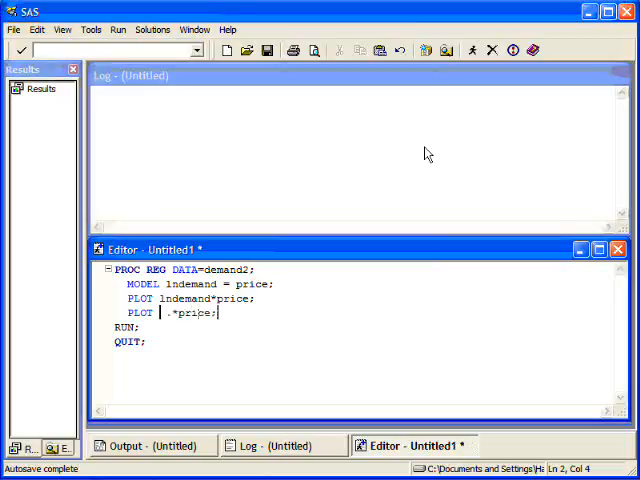
{"action": "type", "text": "r"}
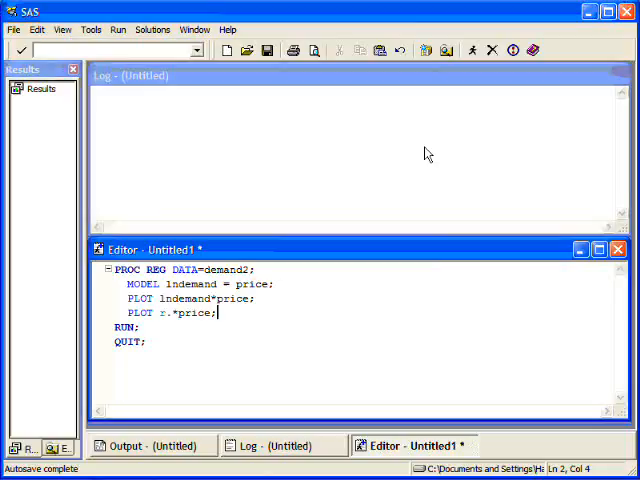
{"action": "type", "text": "r"}
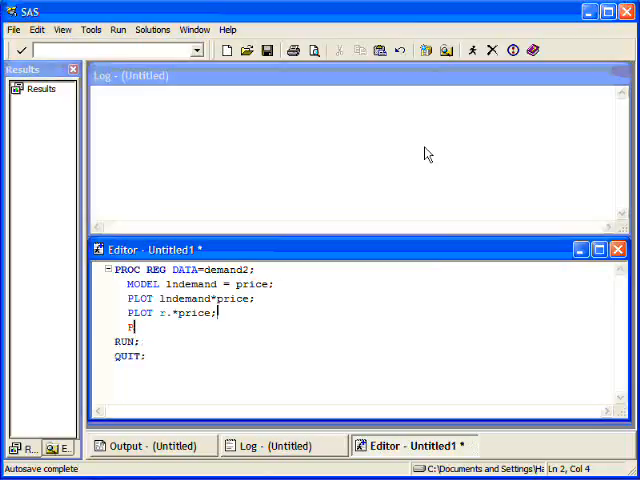
Step: Type PLOT r.*npp.; for the normal probability plot of residuals
{"action": "type", "text": "LOT"}
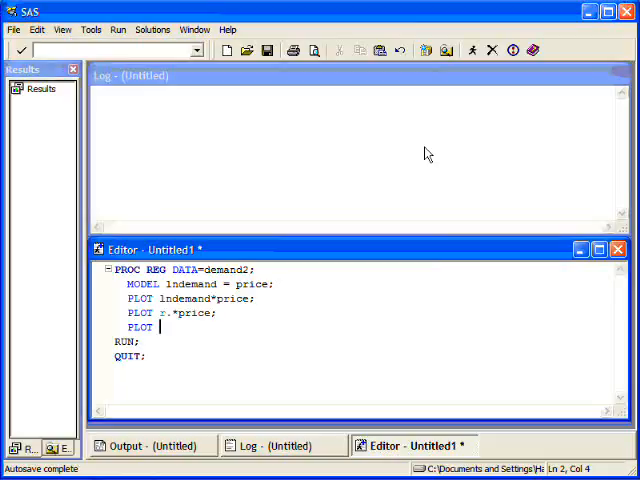
{"action": "type", "text": "*npp.;"}
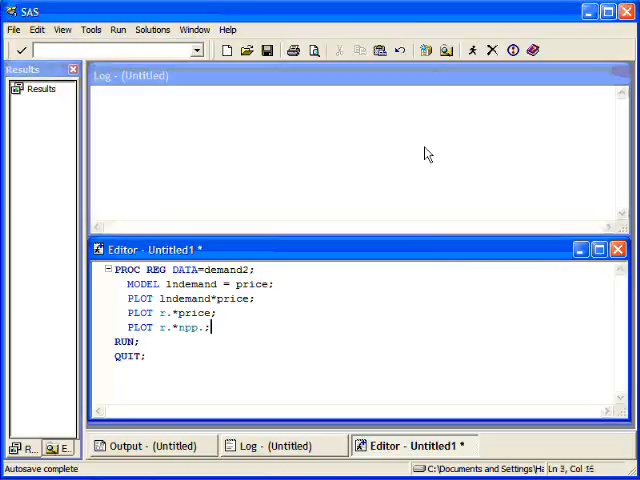
{"action": "mouse_move", "coordinate": [335, 149]}
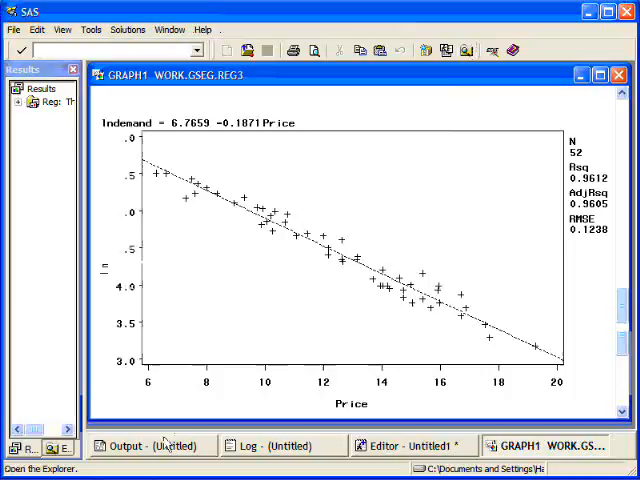
Step: Open the regression output showing R-square 0.9612 and the parameter estimates
{"action": "left_click", "coordinate": [150, 445]}
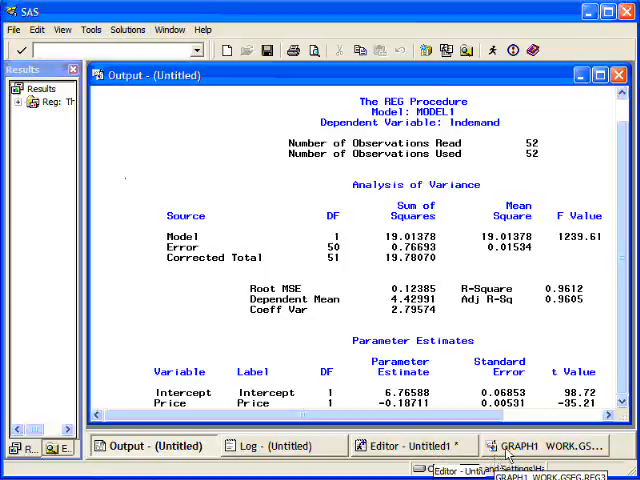
{"action": "left_click", "coordinate": [548, 445]}
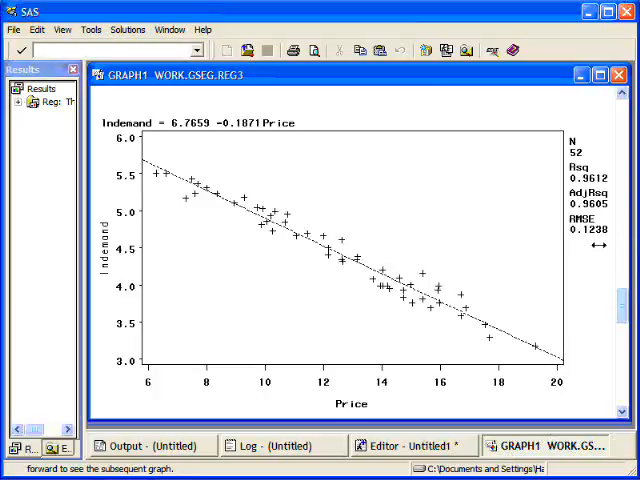
{"action": "mouse_move", "coordinate": [595, 252]}
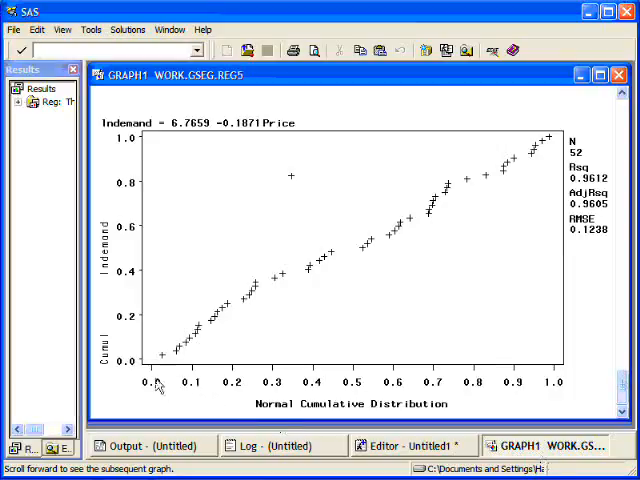
{"action": "mouse_move", "coordinate": [365, 240]}
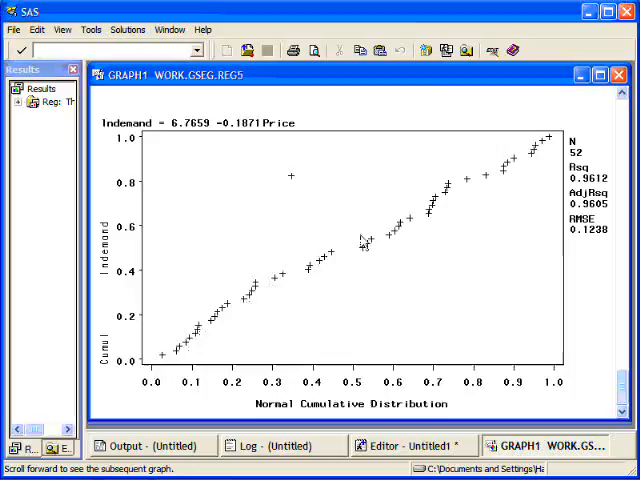
{"action": "mouse_move", "coordinate": [399, 272]}
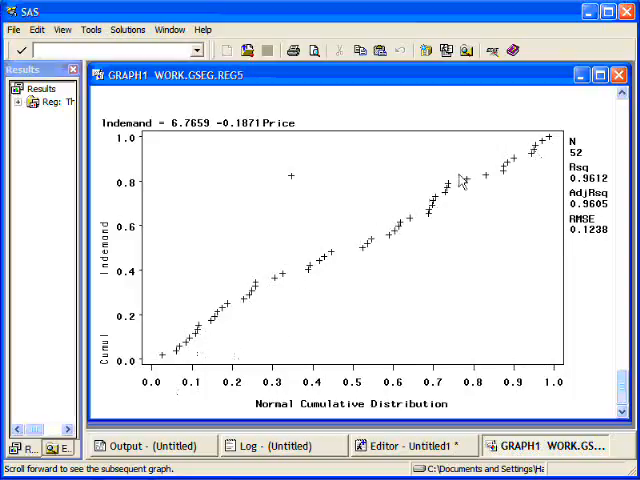
{"action": "mouse_move", "coordinate": [225, 325]}
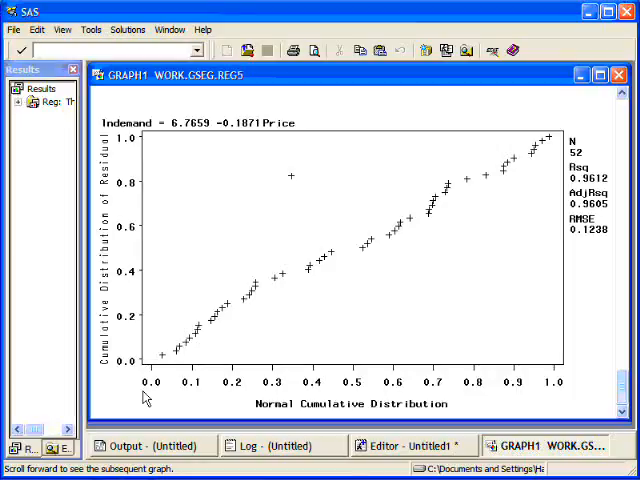
{"action": "mouse_move", "coordinate": [287, 372]}
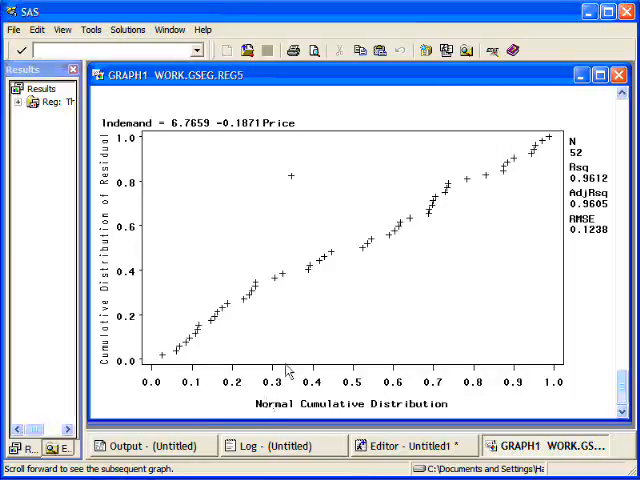